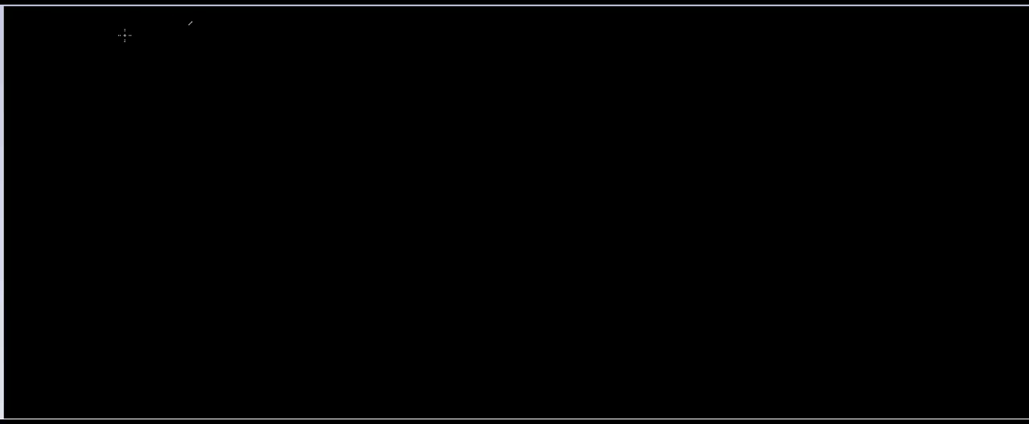
{"action": "mouse_move", "coordinate": [86, 33]}
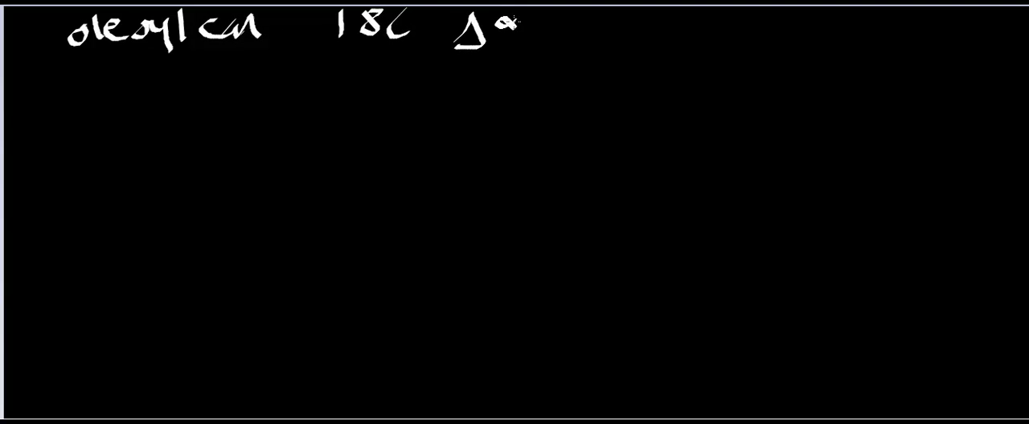
Handwrite the heading 'oleoyl CoA 18C Δ9' in white across the top of the canvas.
{"action": "type", "text": "9"}
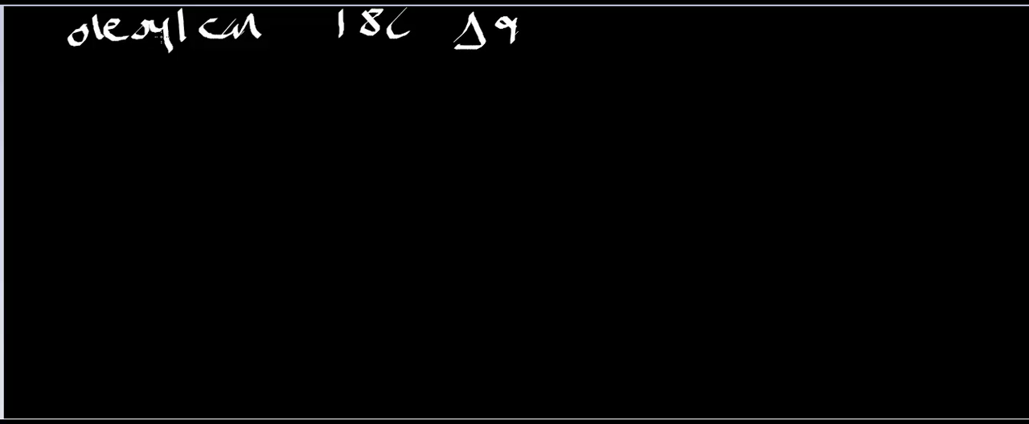
{"action": "type", "text": "CoA"}
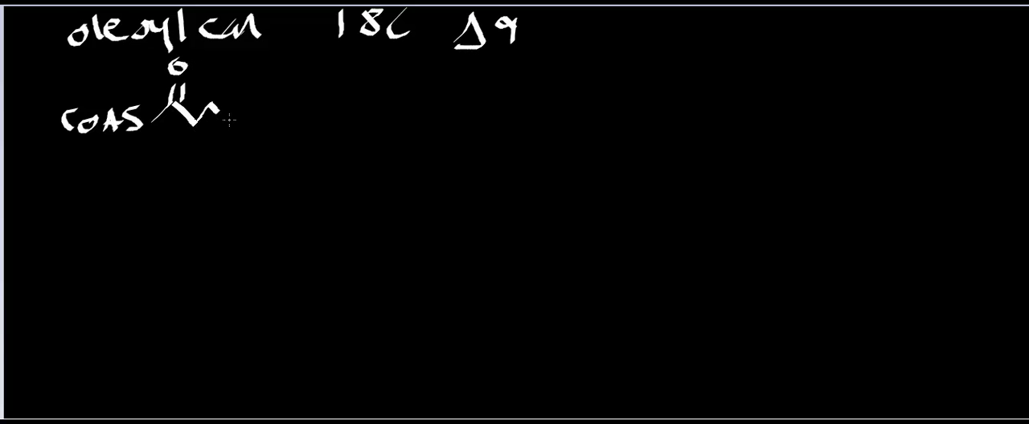
Draw the oleoyl-CoA zigzag chain after the CoAS thioester and number carbons 9, 10, 18 in red.
{"action": "left_click_drag", "start_coordinate": [217, 120], "coordinate": [345, 105]}
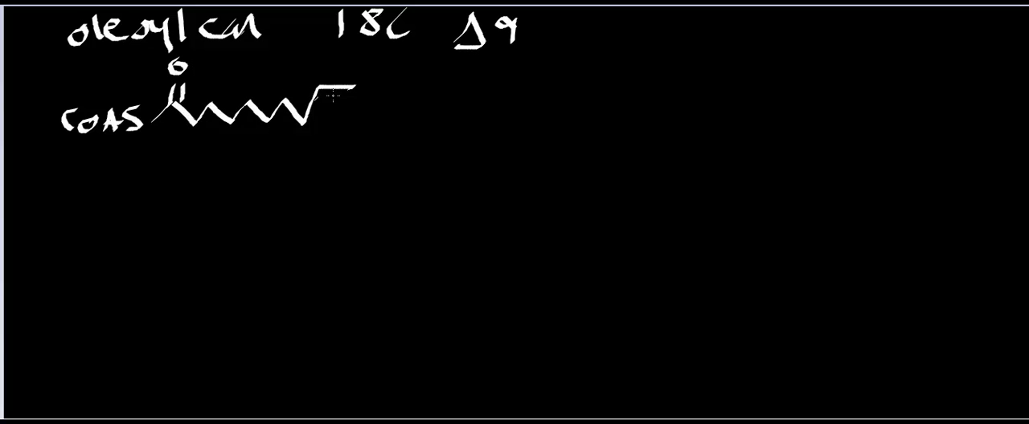
{"action": "left_click_drag", "start_coordinate": [321, 99], "coordinate": [447, 109]}
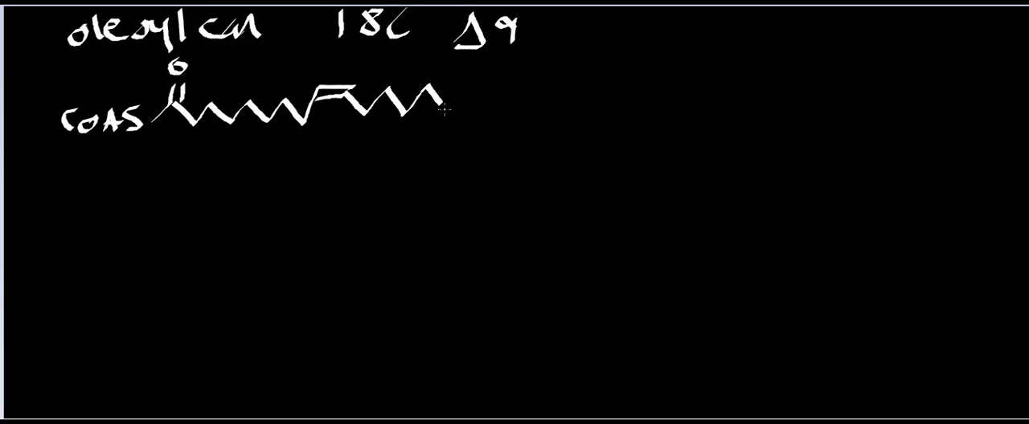
{"action": "left_click_drag", "start_coordinate": [437, 110], "coordinate": [515, 80]}
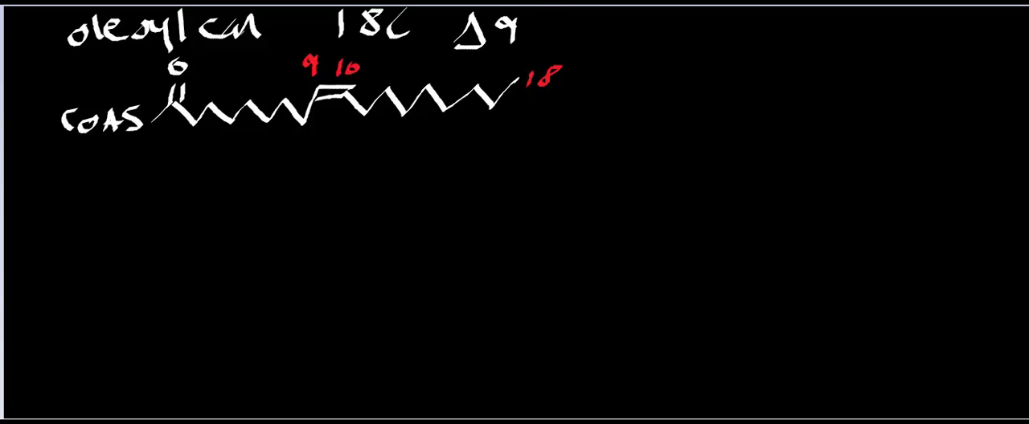
{"action": "left_click_drag", "start_coordinate": [319, 125], "coordinate": [319, 157]}
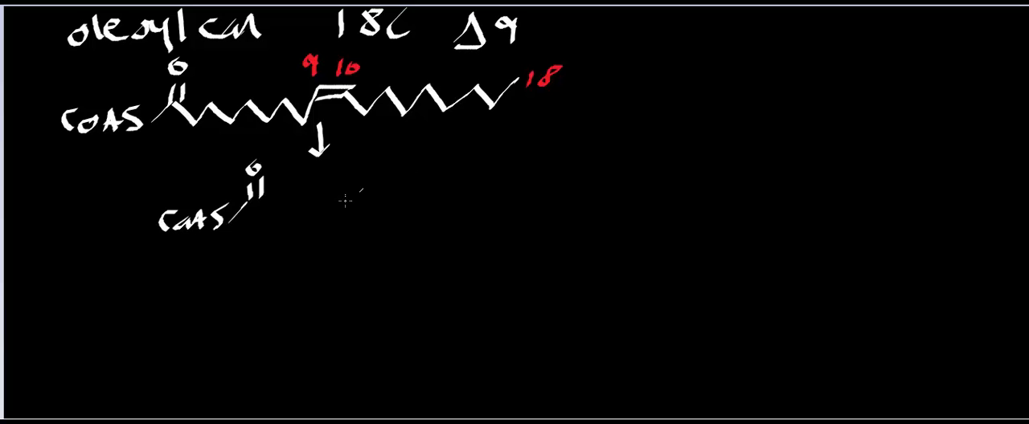
Draw the shortened CoAS chain numbered 7, 8, 16 in red, with a down arrow to the next step.
{"action": "left_click_drag", "start_coordinate": [257, 209], "coordinate": [313, 217]}
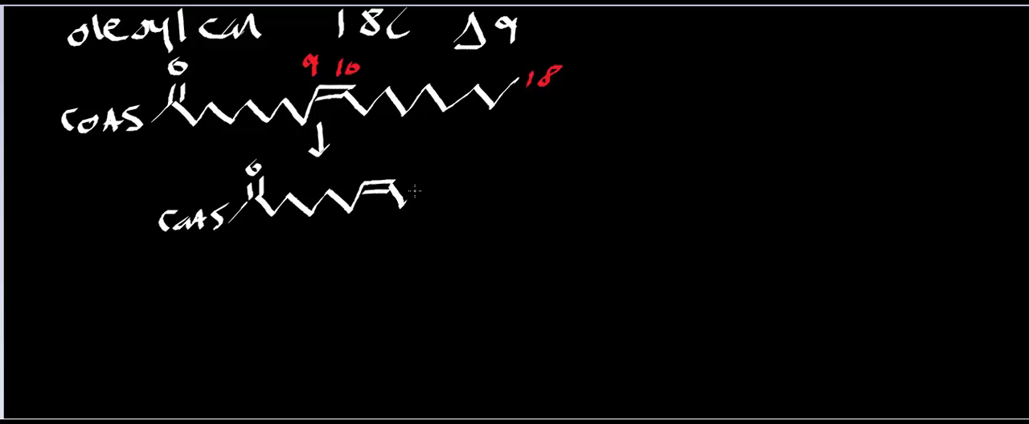
{"action": "left_click_drag", "start_coordinate": [393, 196], "coordinate": [523, 193]}
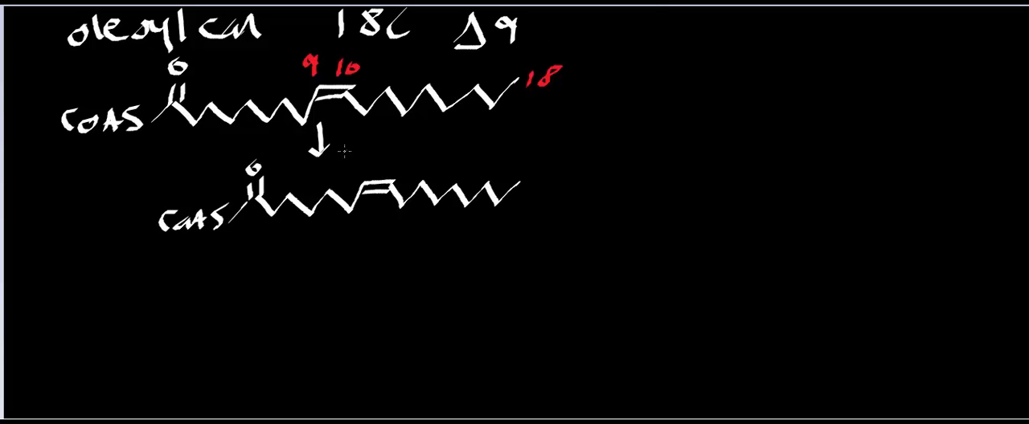
{"action": "type", "text": "78"}
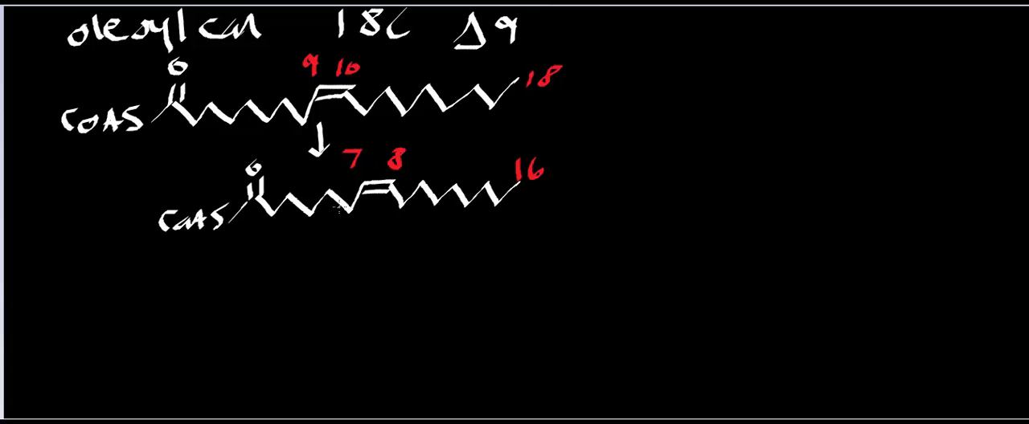
{"action": "left_click_drag", "start_coordinate": [331, 206], "coordinate": [331, 245]}
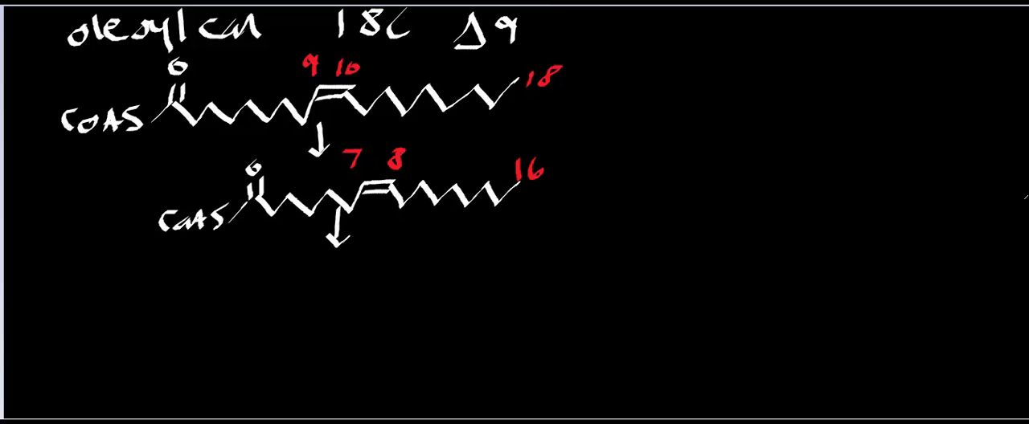
Draw the third CoAS chain below, numbered 5, 6 and 14, with a down arrow.
{"action": "scroll", "scroll_direction": "up", "scroll_amount": 3}
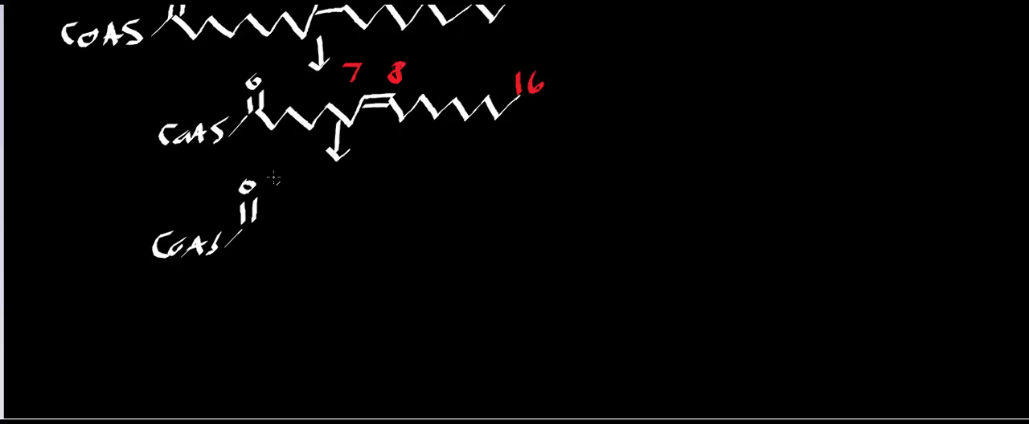
{"action": "mouse_move", "coordinate": [302, 183]}
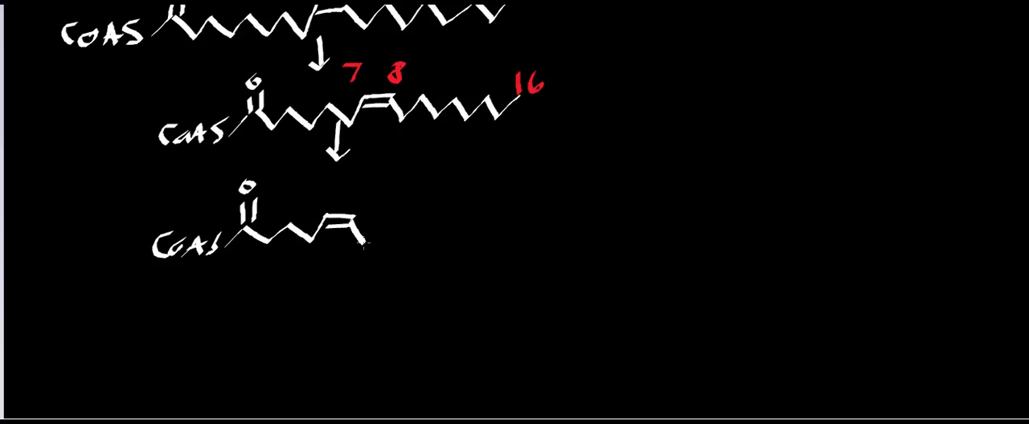
{"action": "left_click_drag", "start_coordinate": [338, 238], "coordinate": [475, 237]}
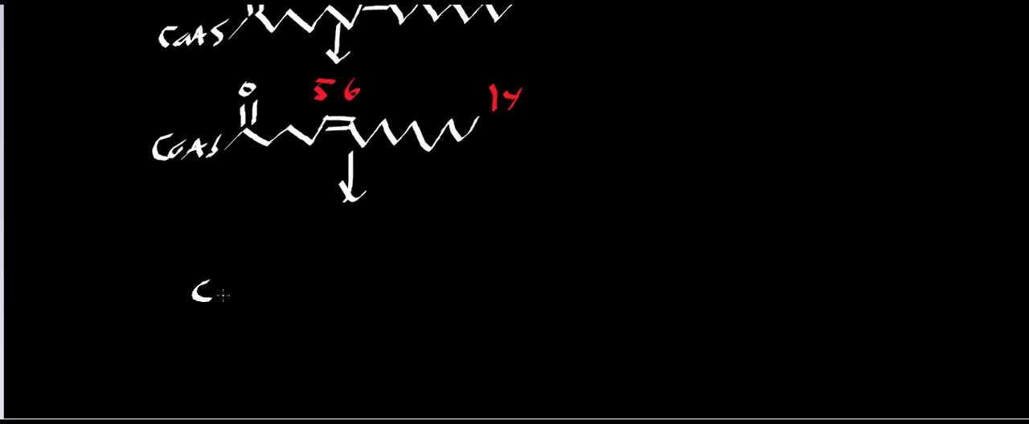
Write CoAS and draw the fourth chain with its 3–4 double bond, ending at carbon 12.
{"action": "type", "text": "CoAS"}
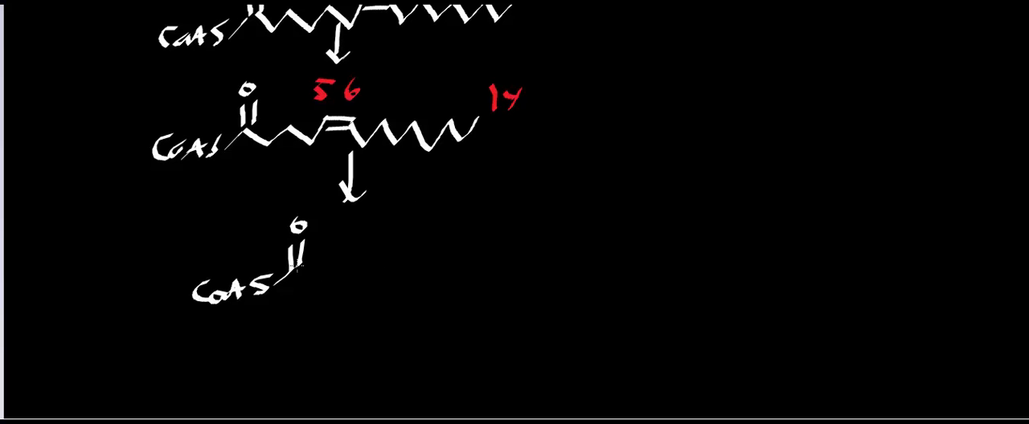
{"action": "left_click_drag", "start_coordinate": [314, 276], "coordinate": [394, 282]}
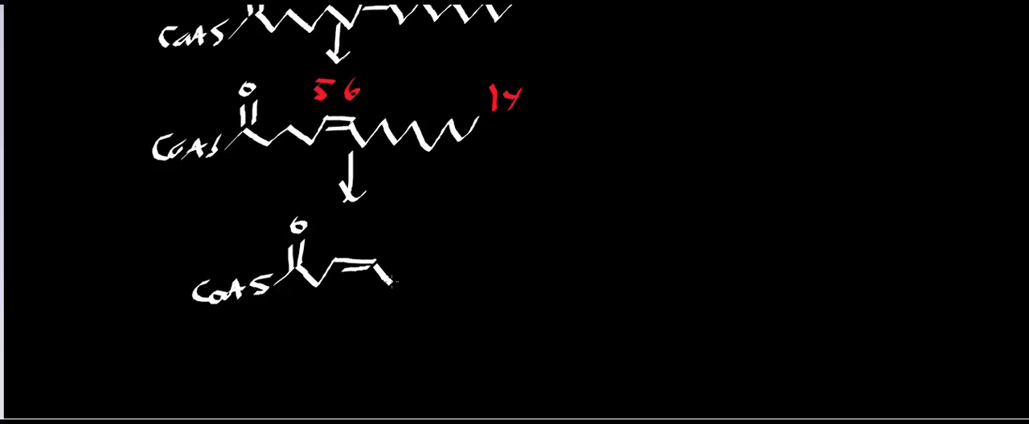
{"action": "left_click_drag", "start_coordinate": [382, 281], "coordinate": [518, 265]}
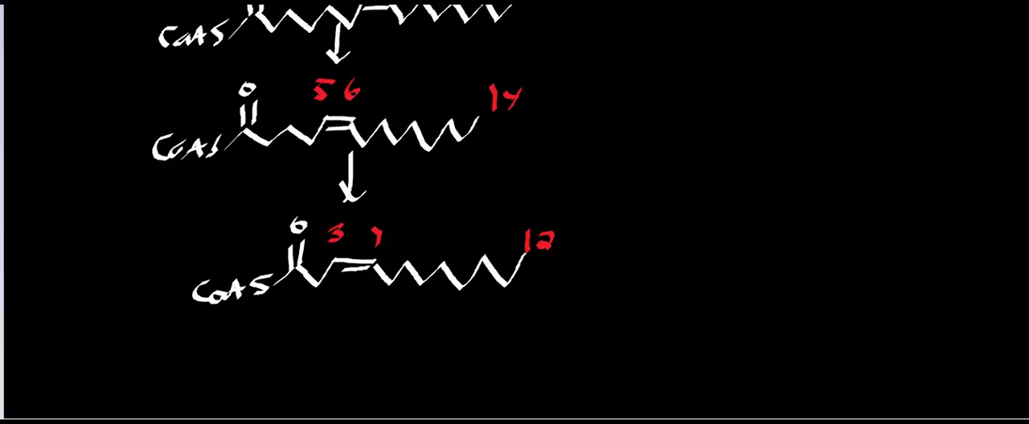
{"action": "scroll", "scroll_direction": "up", "scroll_amount": 3}
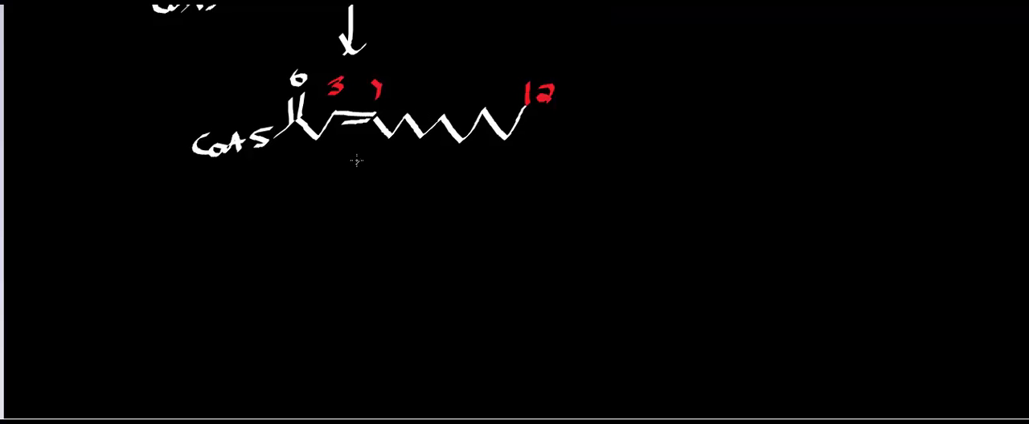
Draw a down arrow labelled Δ3,Δ2 enoyl CoA isomerase and circle the 3–4 double bond in blue.
{"action": "left_click_drag", "start_coordinate": [357, 161], "coordinate": [356, 254]}
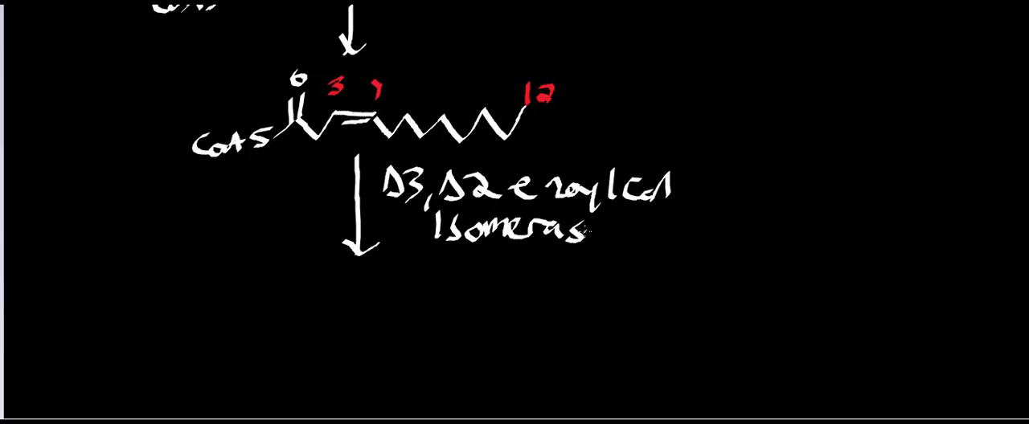
{"action": "type", "text": "e"}
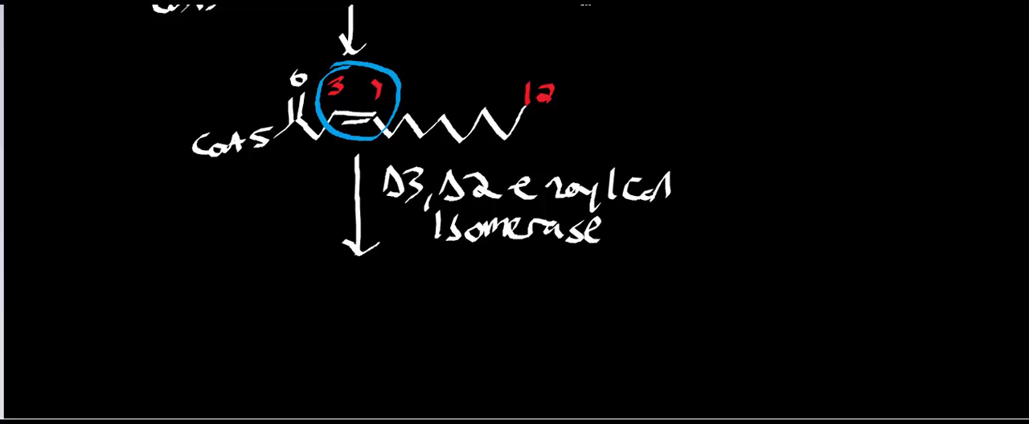
Draw the isomerase product CoAS chain numbered 2, 3, 12 with triple arrows to the 10-carbon chain.
{"action": "type", "text": "Co"}
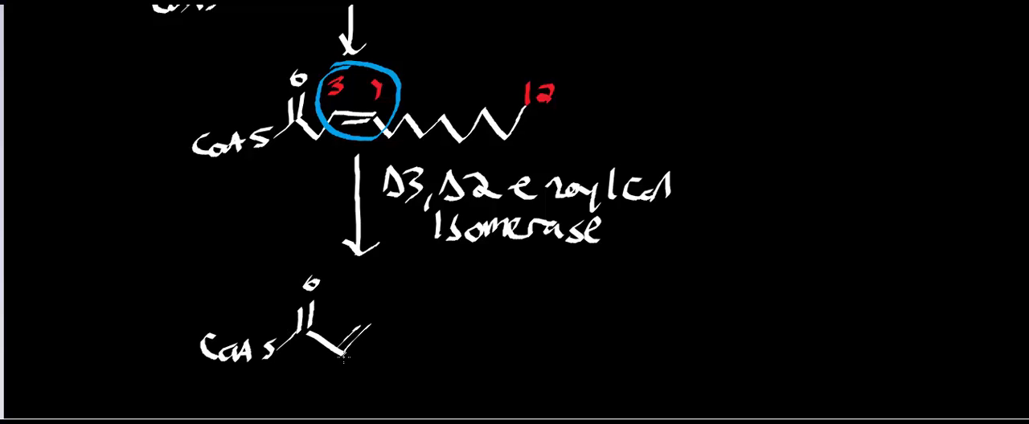
{"action": "left_click_drag", "start_coordinate": [346, 340], "coordinate": [482, 341]}
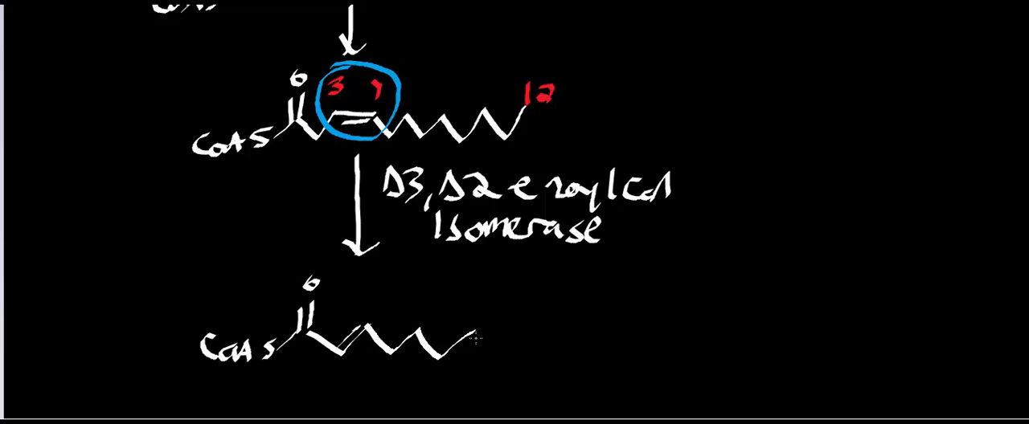
{"action": "left_click_drag", "start_coordinate": [458, 338], "coordinate": [611, 346]}
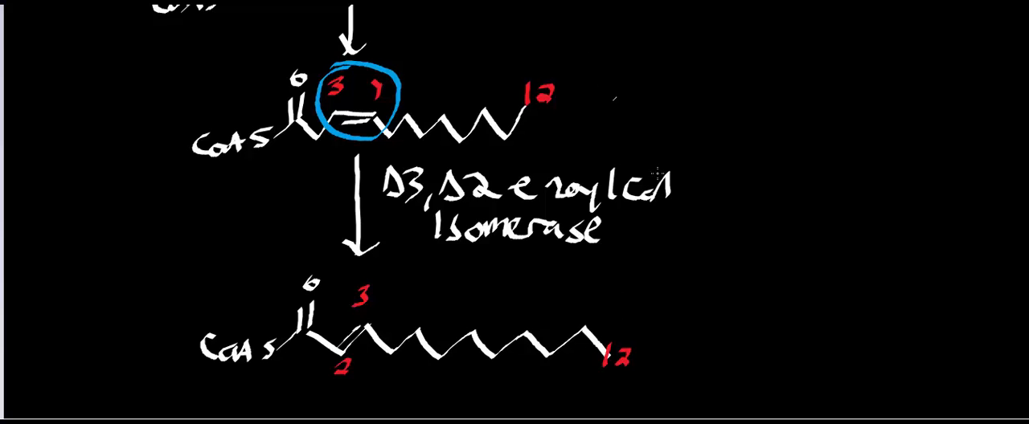
{"action": "left_click_drag", "start_coordinate": [614, 298], "coordinate": [764, 293]}
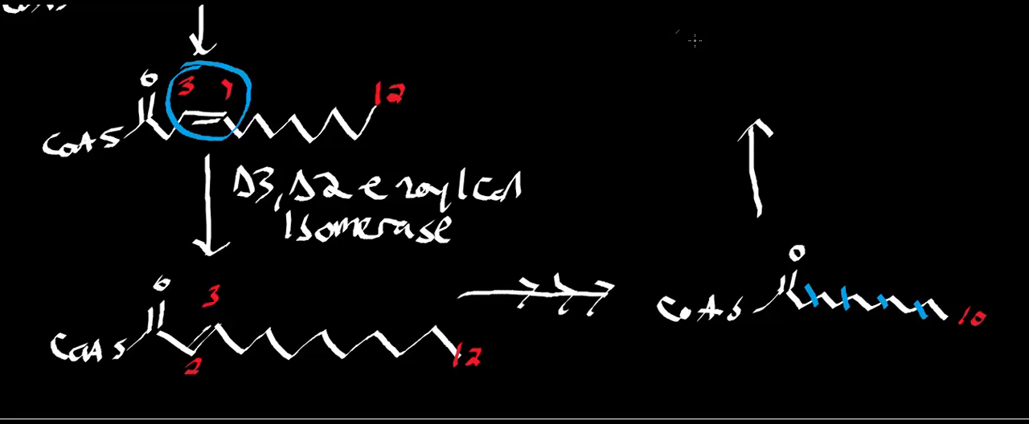
Write the blue tallies 5A and 4N, 4F above the upward arrow.
{"action": "type", "text": "5A"}
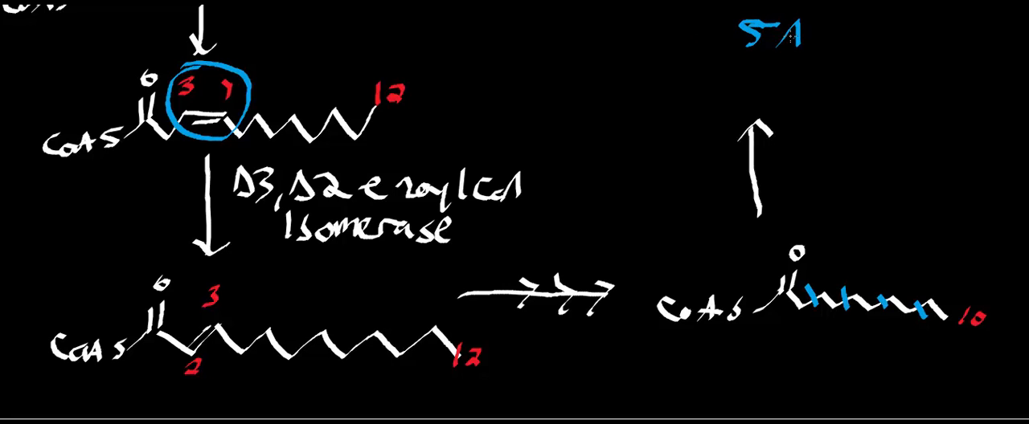
{"action": "left_click", "coordinate": [758, 77]}
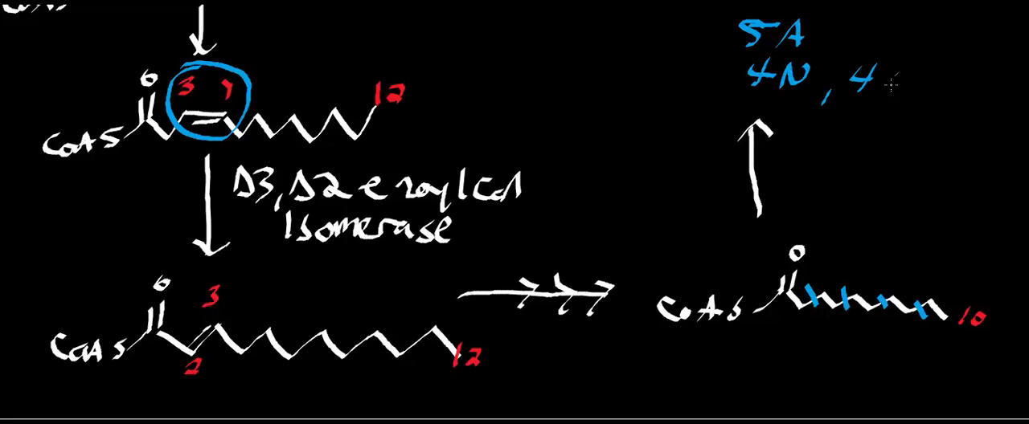
{"action": "type", "text": "F"}
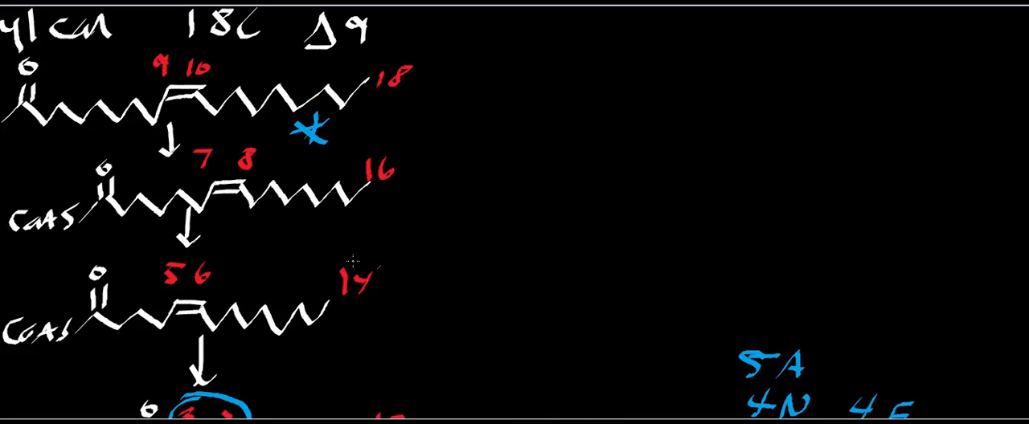
Mark the 16- and 14-carbon chains with blue asterisks and draw the A, F, N tally table with 9 for A.
{"action": "left_click", "coordinate": [302, 238]}
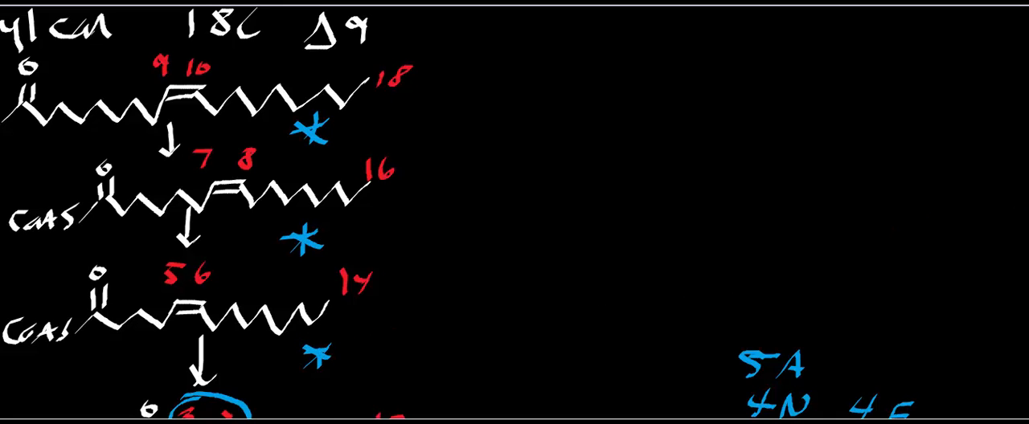
{"action": "scroll", "scroll_direction": "down", "scroll_amount": 3}
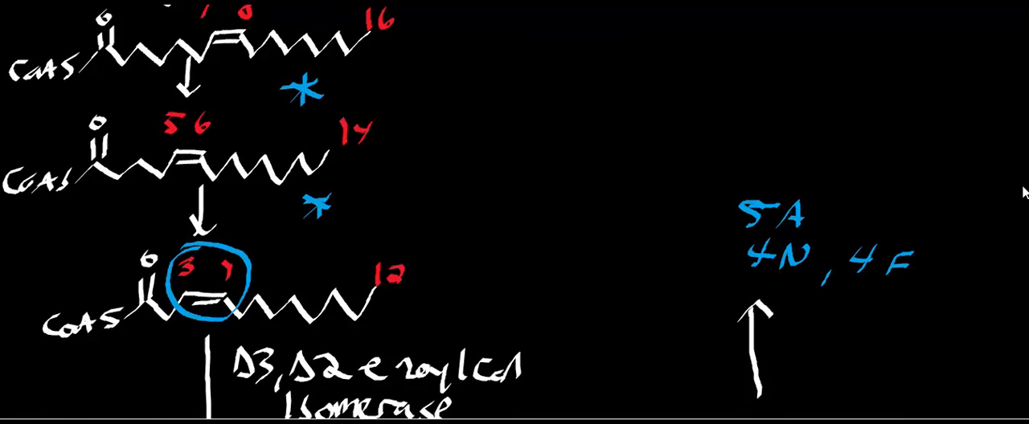
{"action": "scroll", "scroll_direction": "down", "scroll_amount": 3}
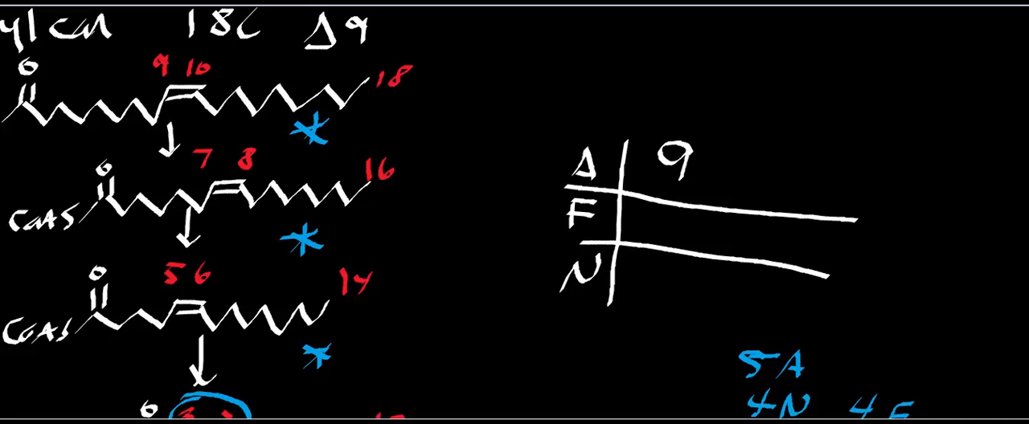
Draw a purple crossed-circle mark beside the isomerase arrow and white dashes after the asterisks.
{"action": "scroll", "scroll_direction": "down", "scroll_amount": 3}
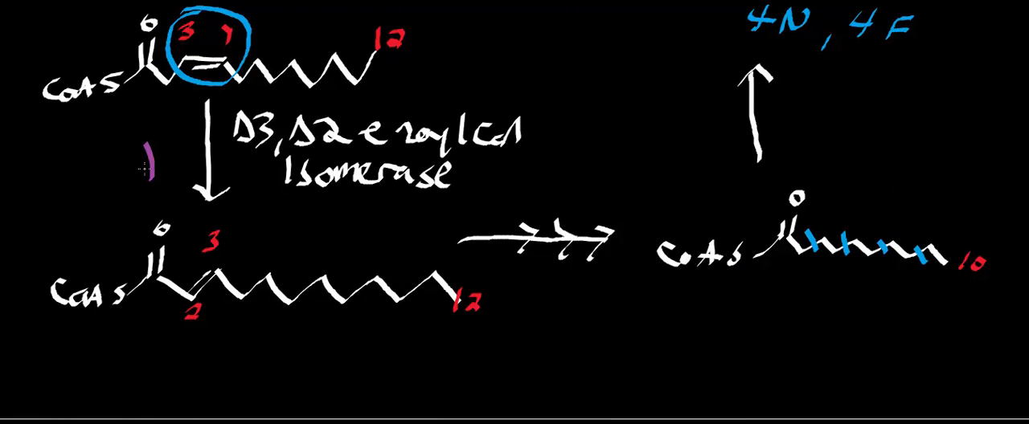
{"action": "left_click", "coordinate": [144, 161]}
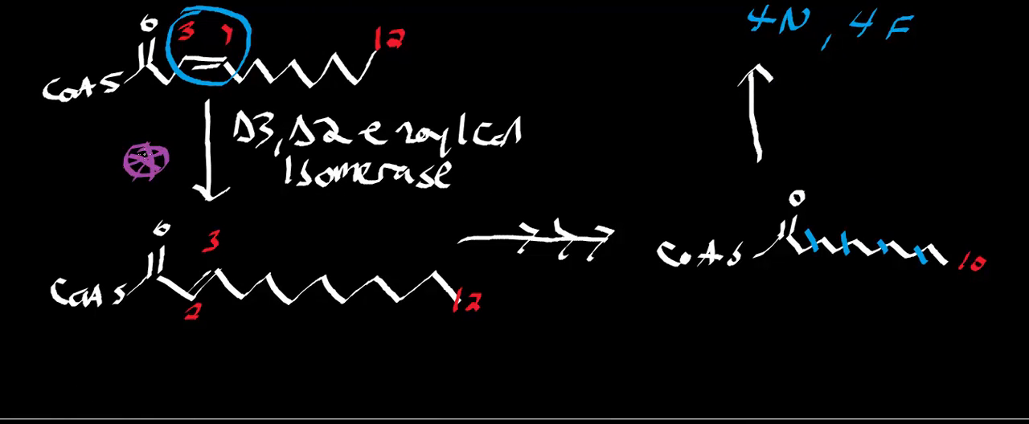
{"action": "mouse_move", "coordinate": [727, 197]}
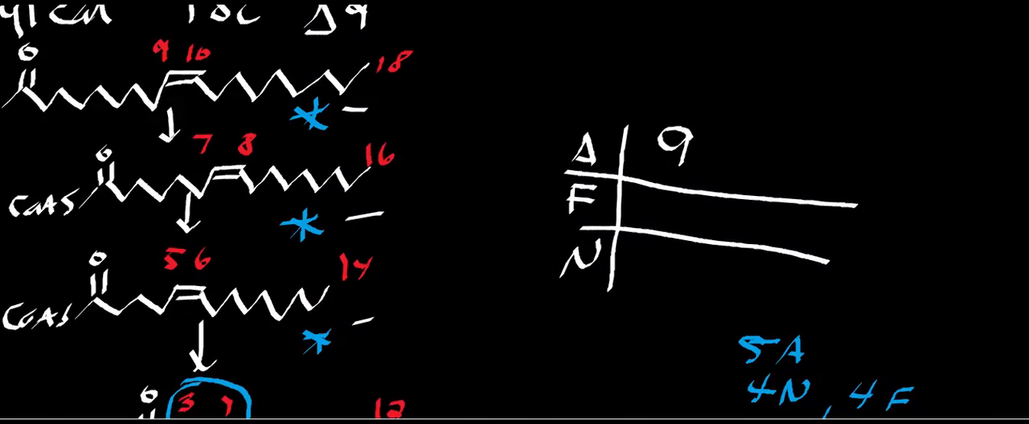
Scroll down to the tally table to fill in 7 for F, 8 for N and the ETC arrows.
{"action": "scroll", "scroll_direction": "down", "scroll_amount": 3}
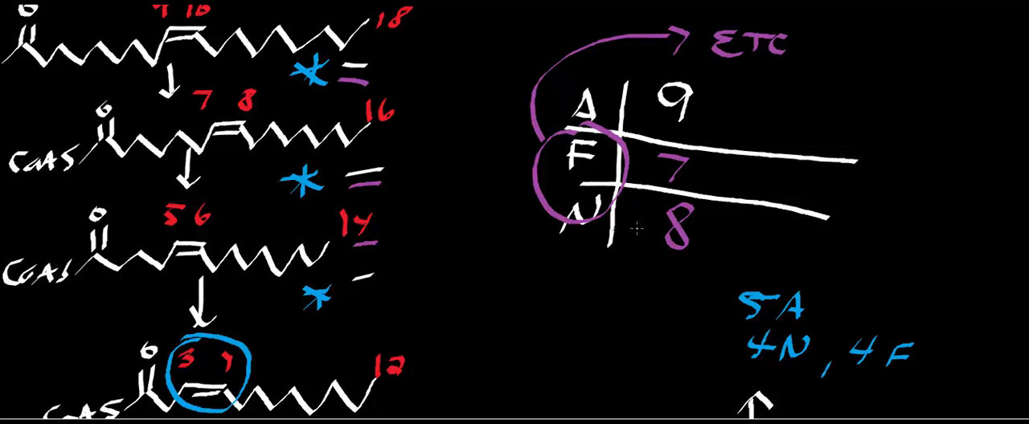
{"action": "mouse_move", "coordinate": [945, 38]}
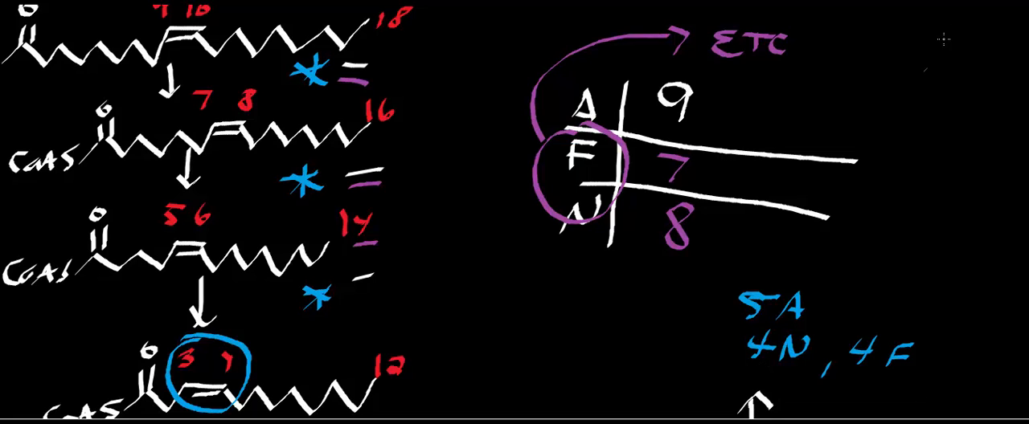